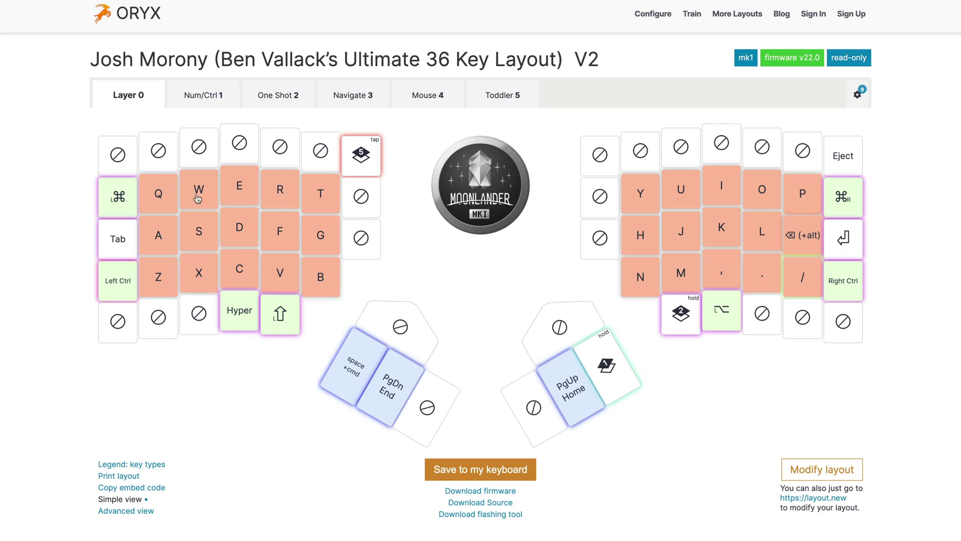
Step: Step through the Num/Ctrl, One Shot, Navigate, Mouse and Toddler layers, then return to Layer 0
click(203, 94)
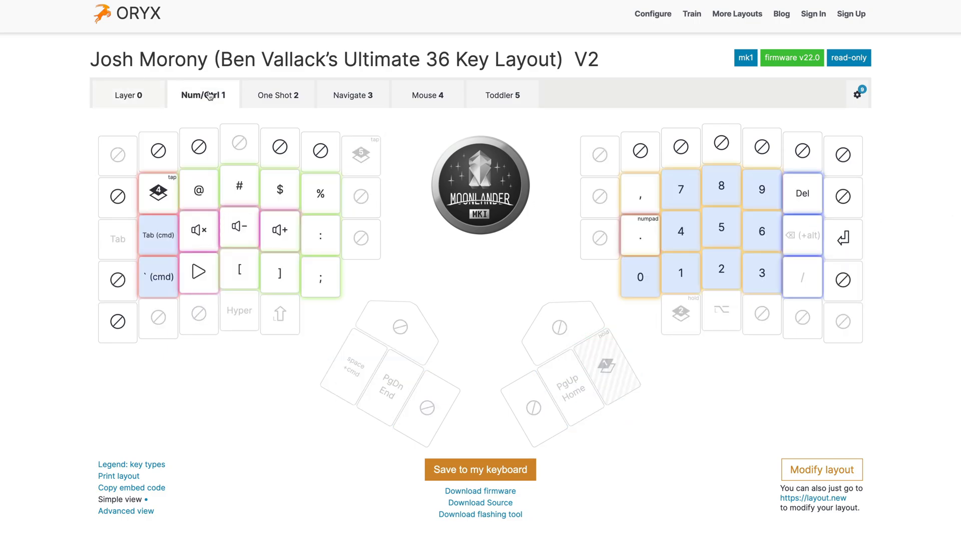
click(275, 95)
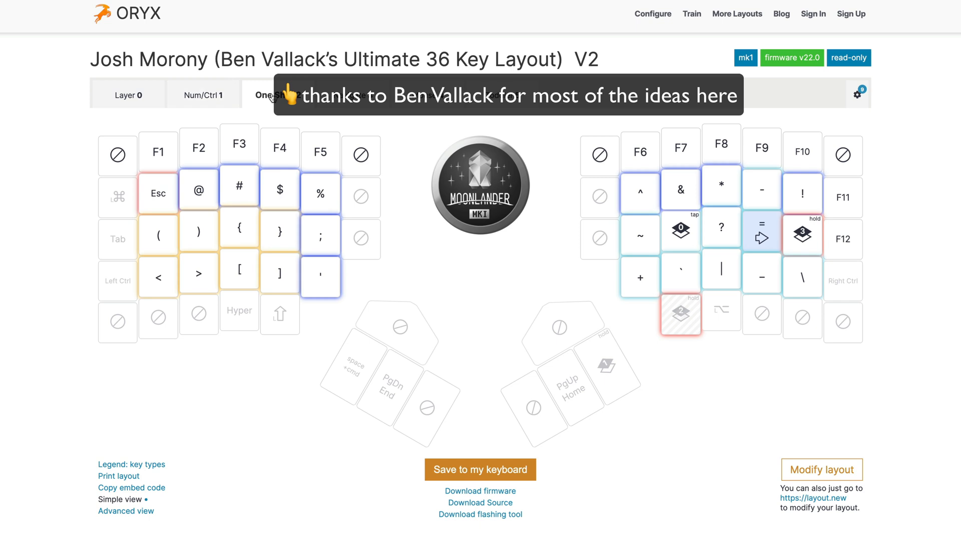
click(353, 94)
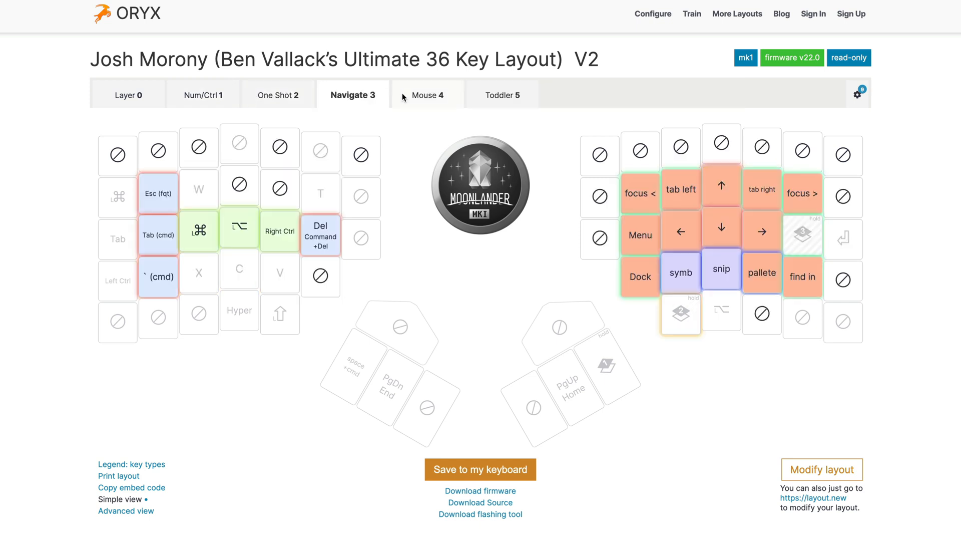
click(427, 96)
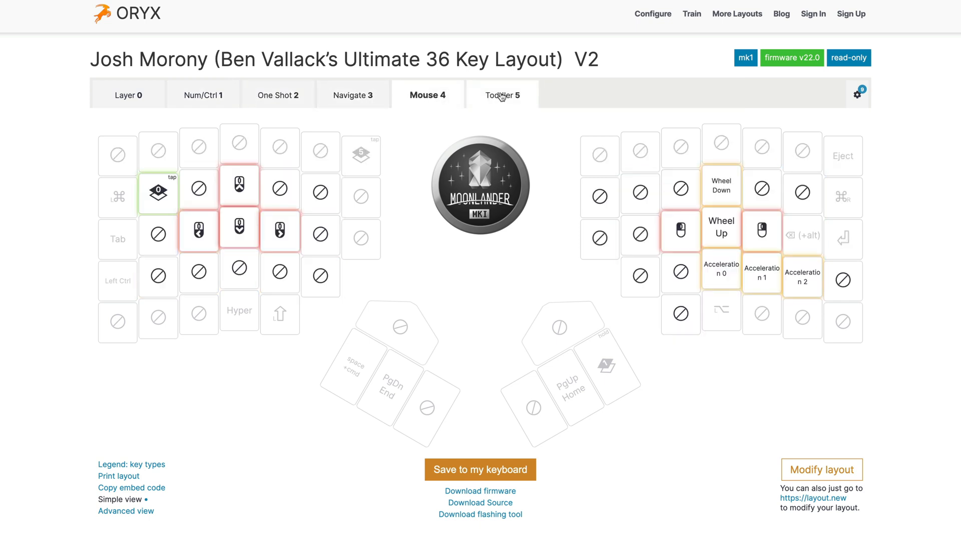
click(129, 95)
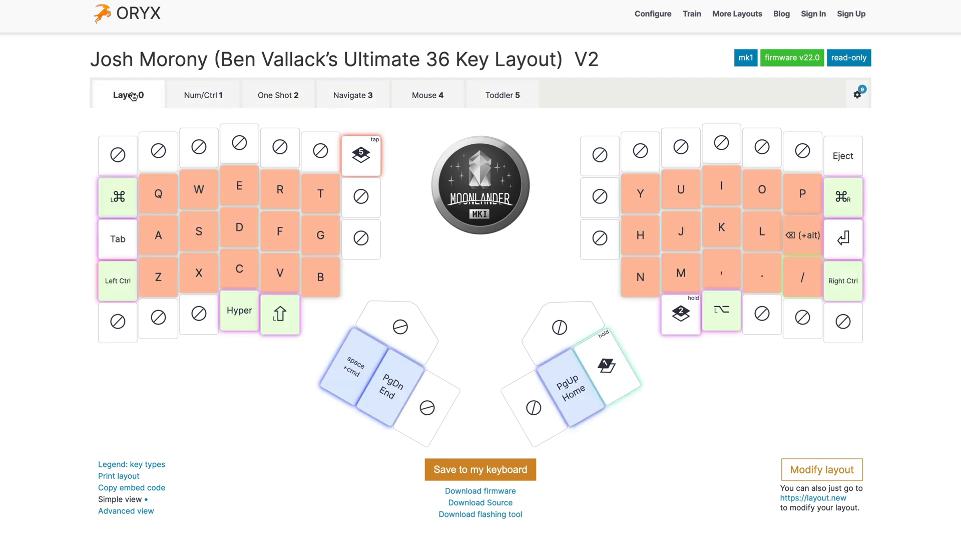
click(202, 95)
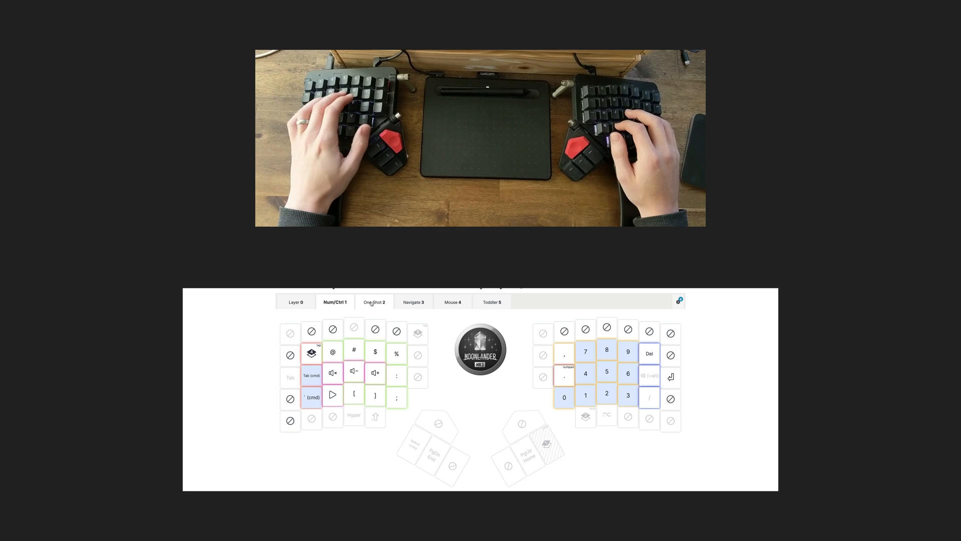
Step: Make another pass through the Navigate, Mouse and One Shot layers, ending on One Shot 2
click(413, 302)
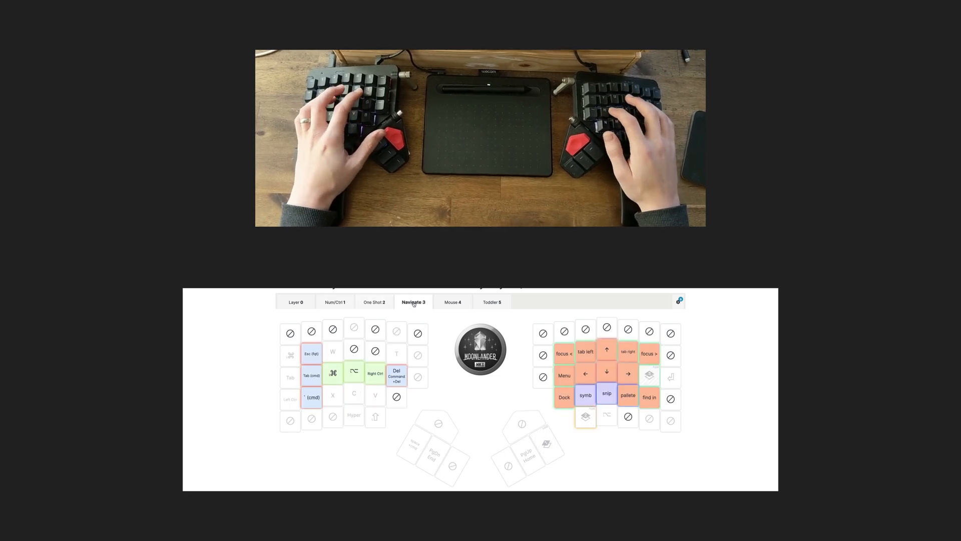
click(452, 302)
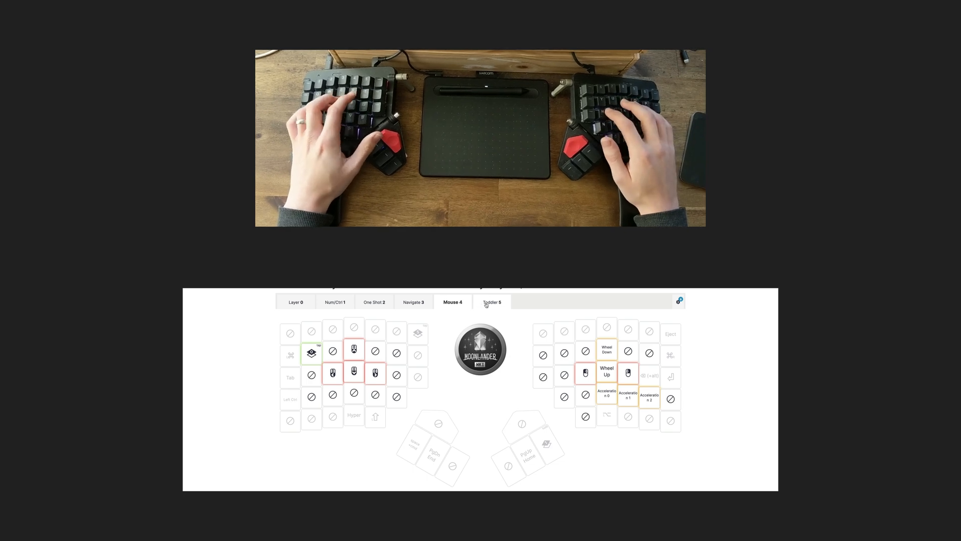
click(297, 302)
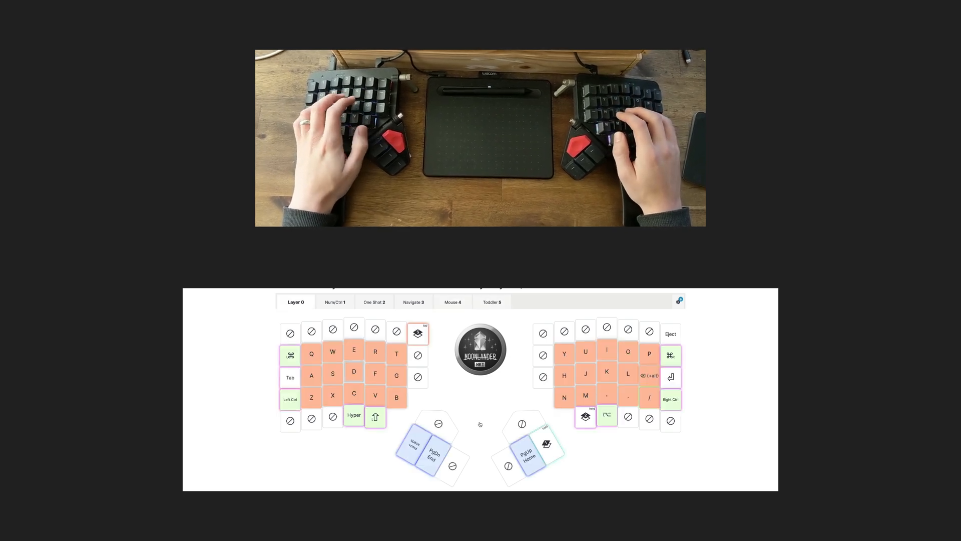
click(335, 303)
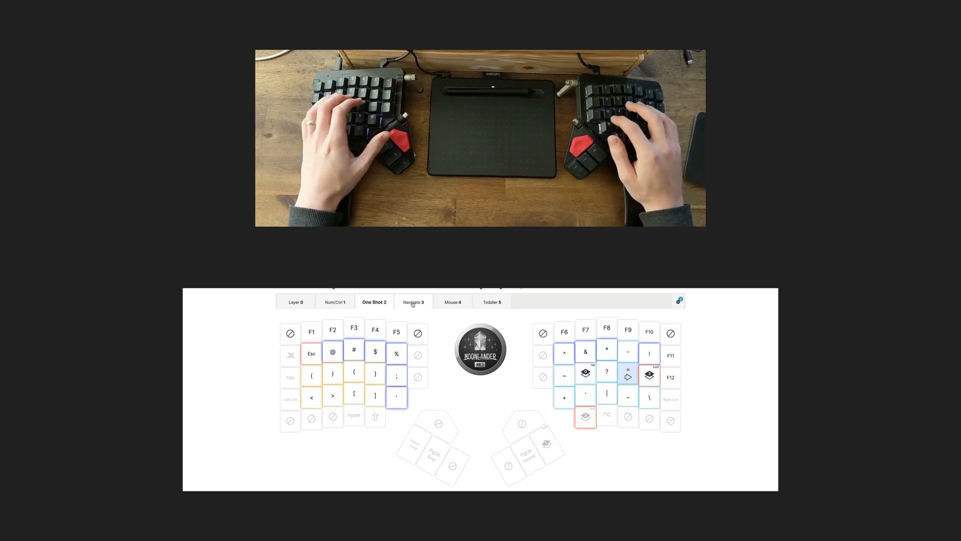
click(412, 303)
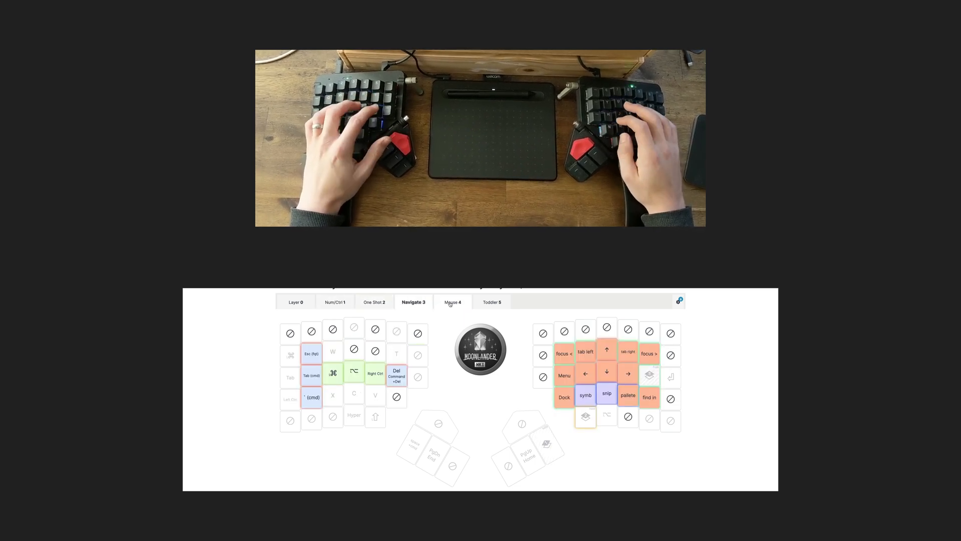
click(453, 302)
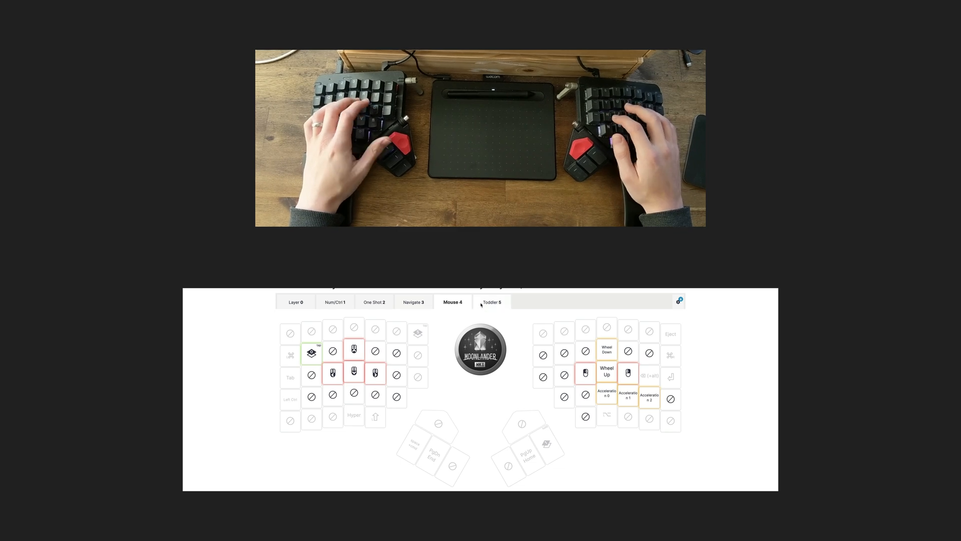
click(492, 303)
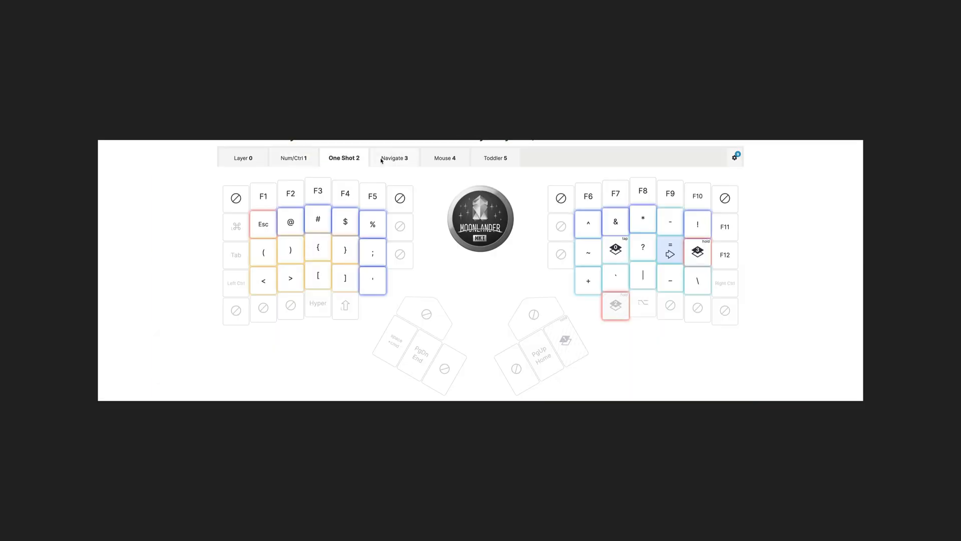
Step: Show the Navigate 3, Mouse 4 and Toddler 5 layers with their arrow keys
click(394, 158)
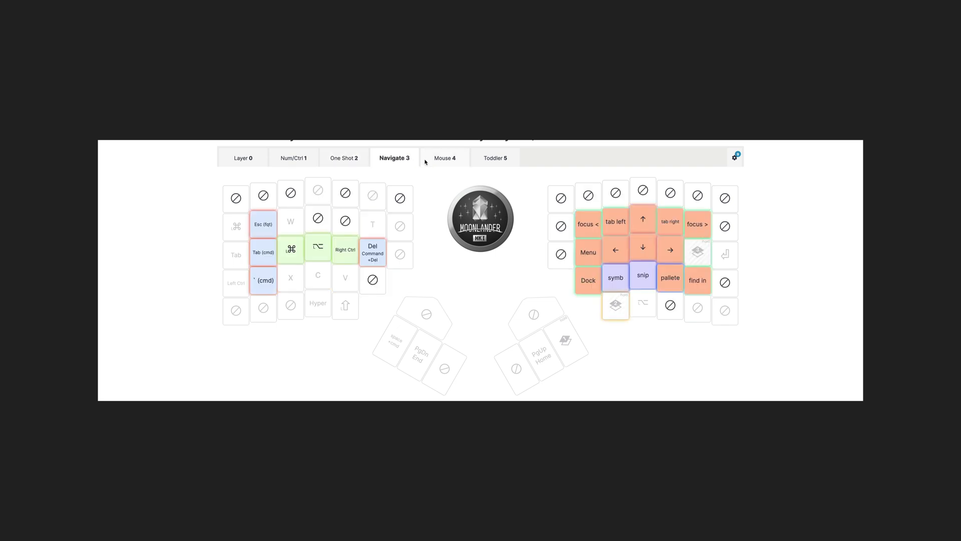
click(444, 158)
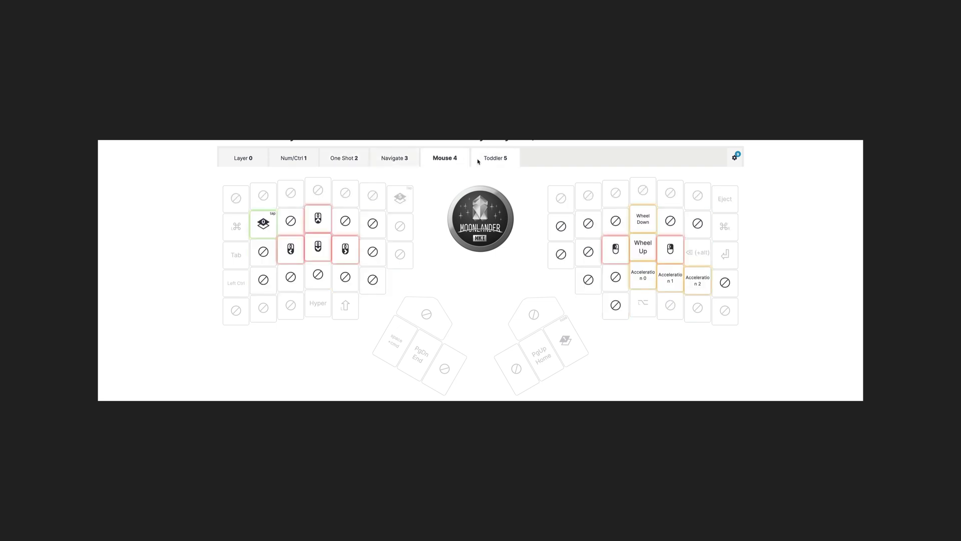
click(495, 159)
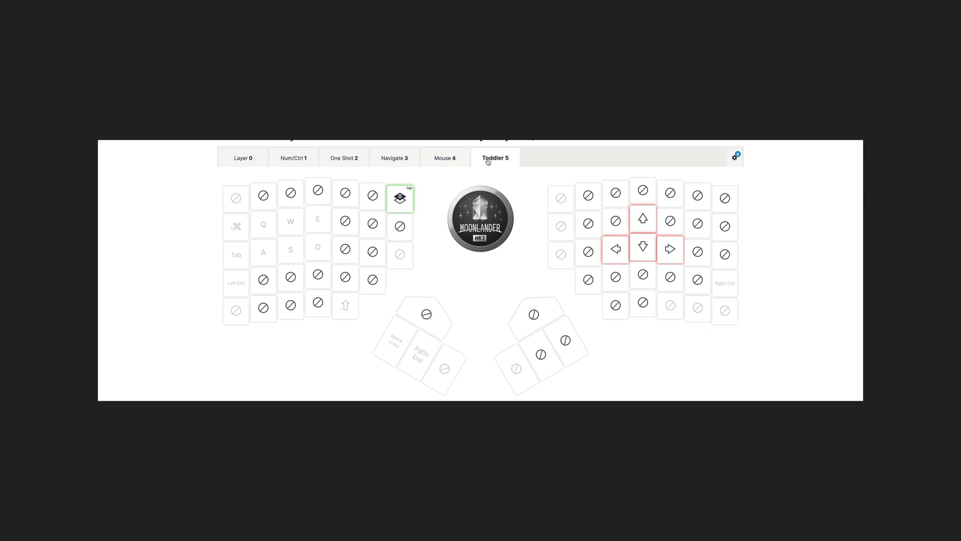
click(343, 159)
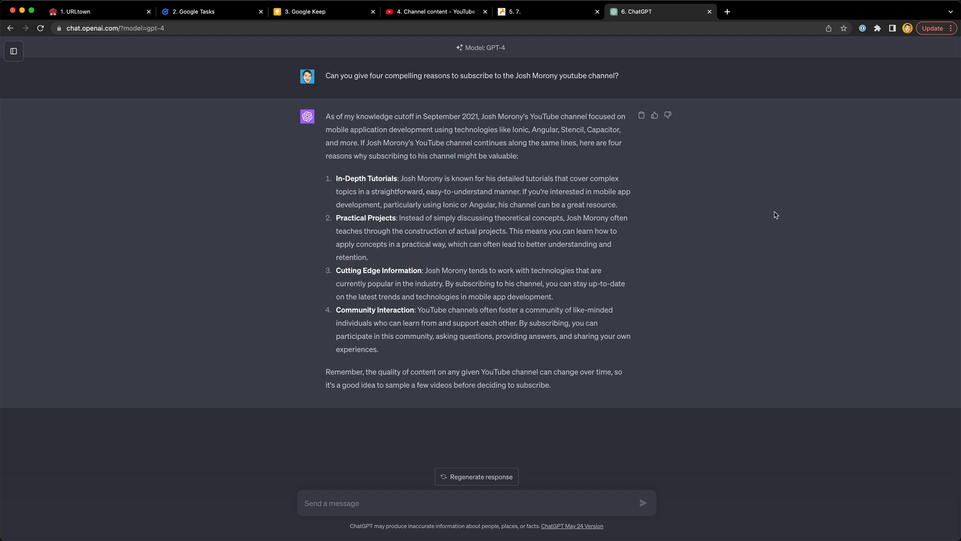
Step: Jump from ChatGPT to the terminal with the Hyper+J shortcut
key(Hyper+J)
text(cd josh)
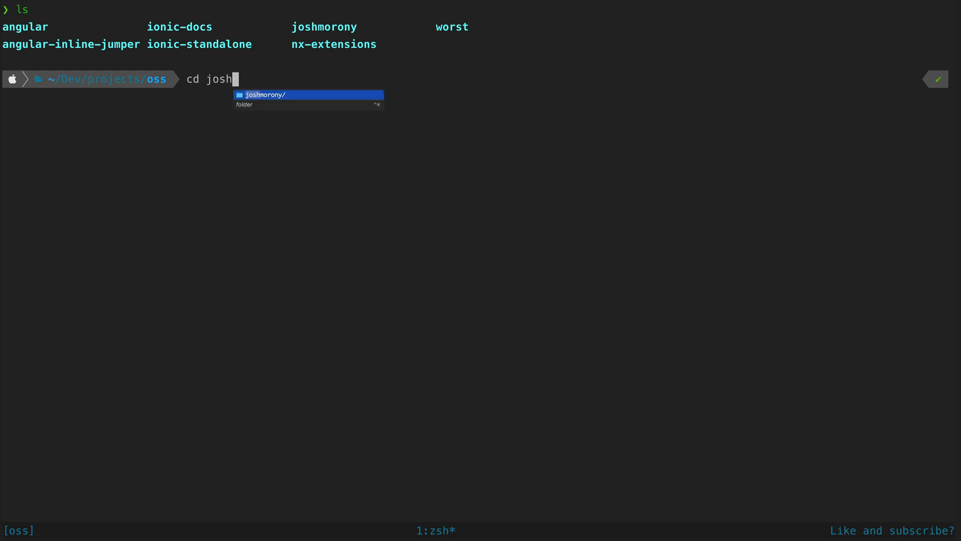
Step: Accept the autocompleted folder name to cd into the listed oss project
key(Enter)
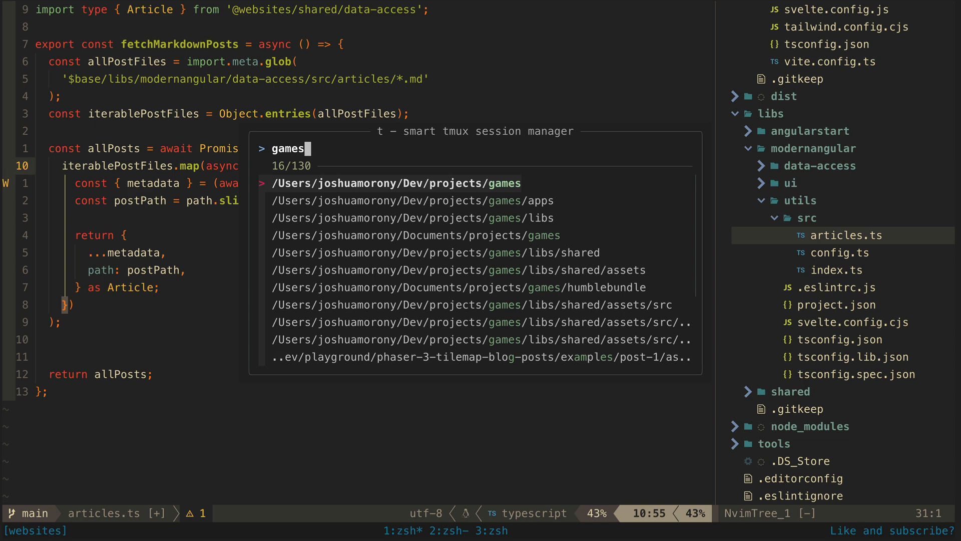
Step: Switch tmux to the games project session matched by the session manager
key(Enter)
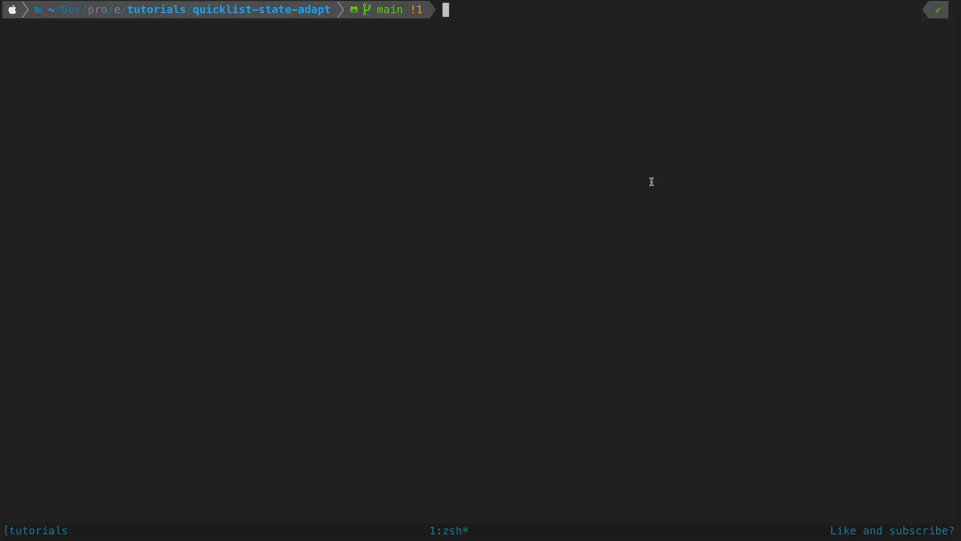
Step: Launch Neovim on the quicklist-state-adapt project directory with nvim
text(nvim .)
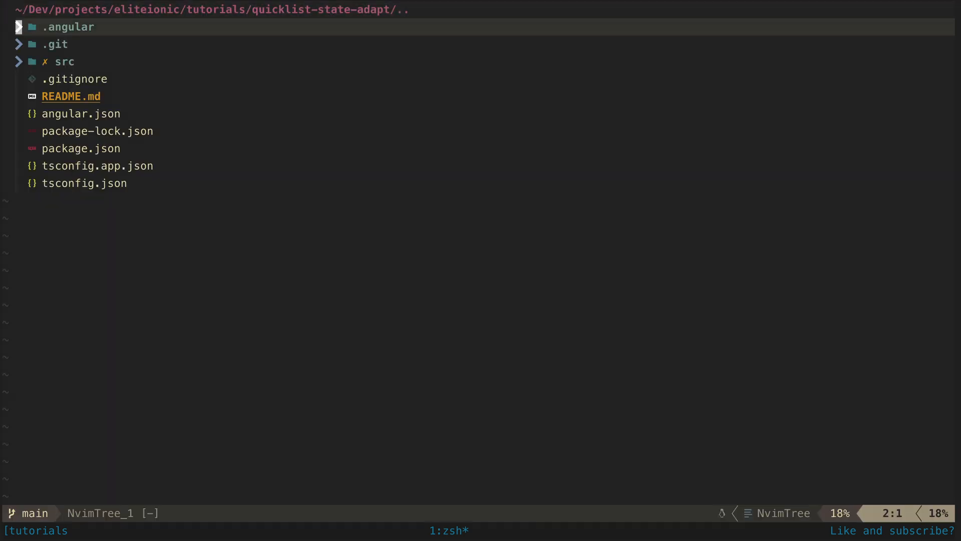
Step: Expand src/app and its subfolders in the file tree to reach form-modal.component.ts
click(64, 62)
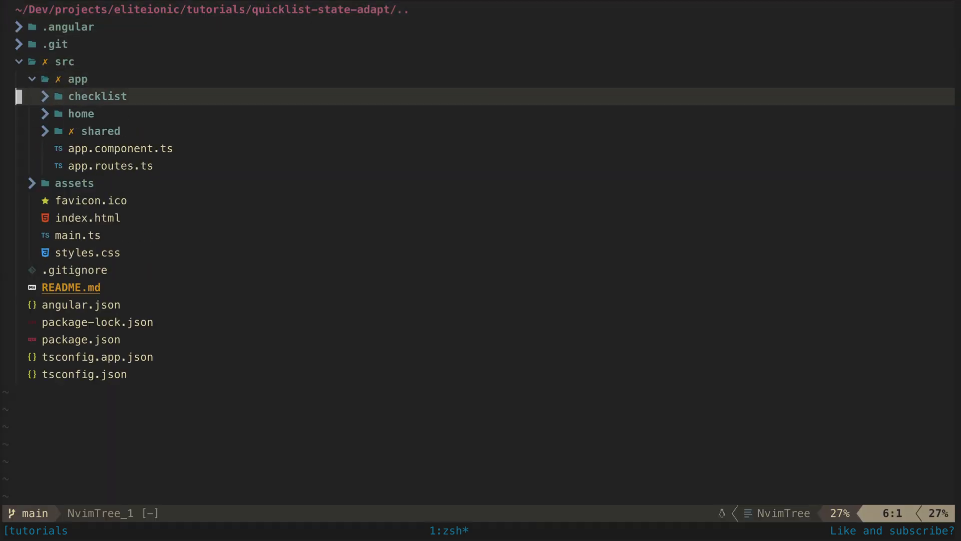
click(100, 130)
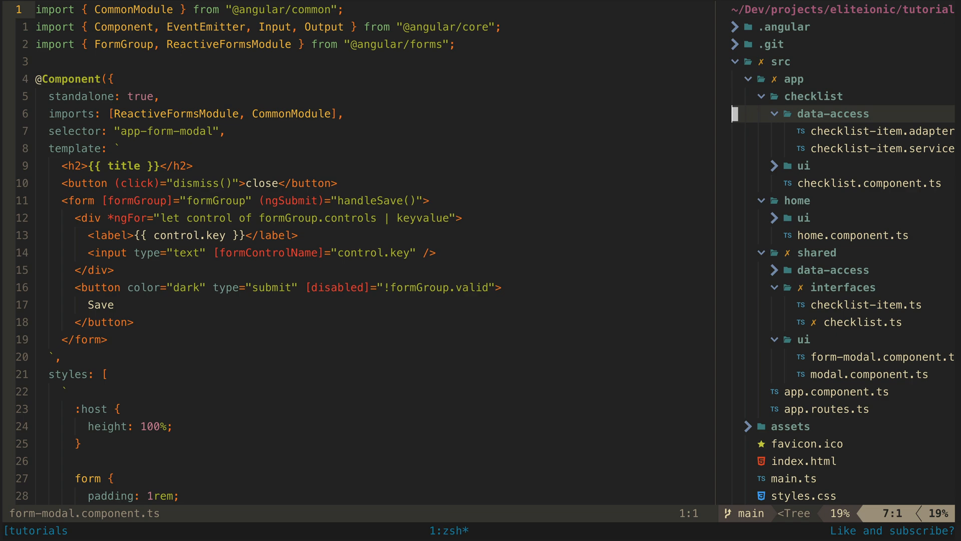
click(881, 131)
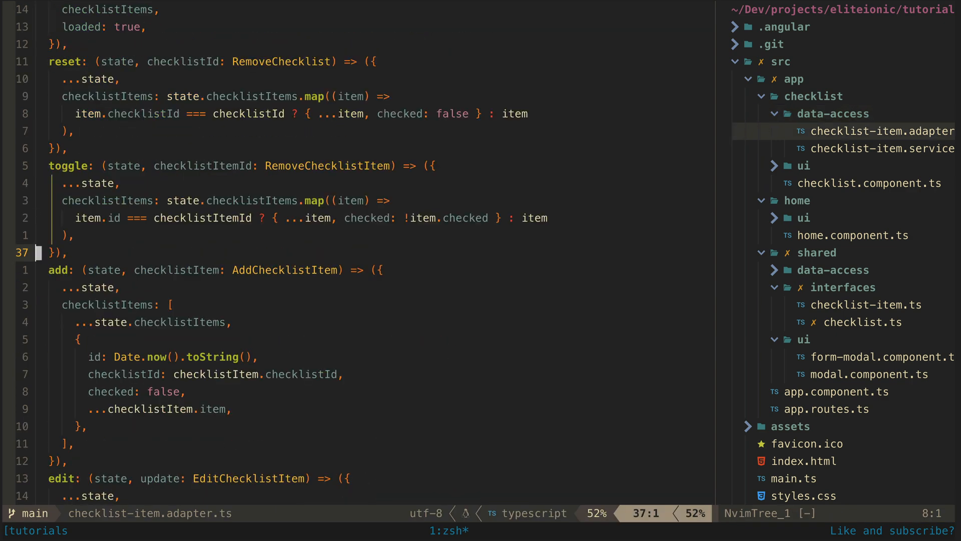
text(.adapter)
text(c)
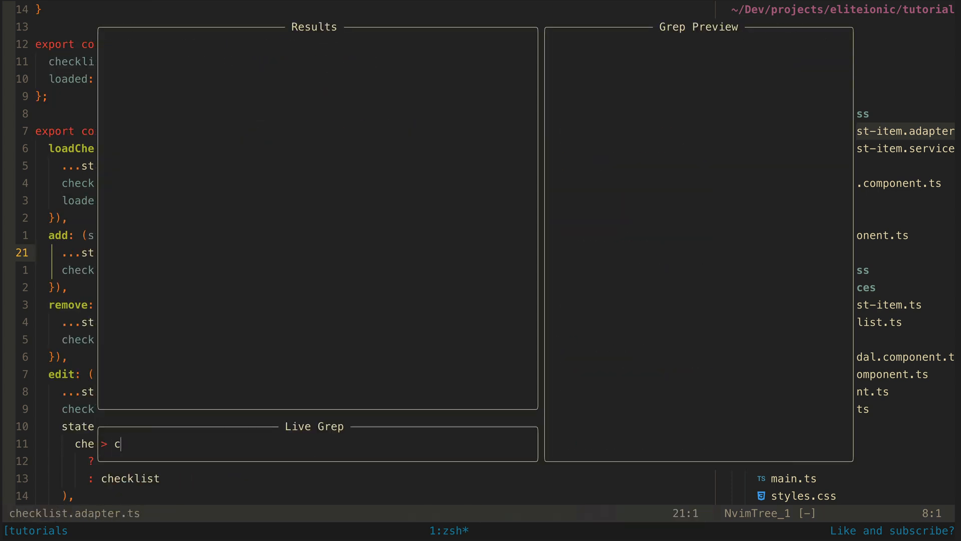
text(reateAdap)
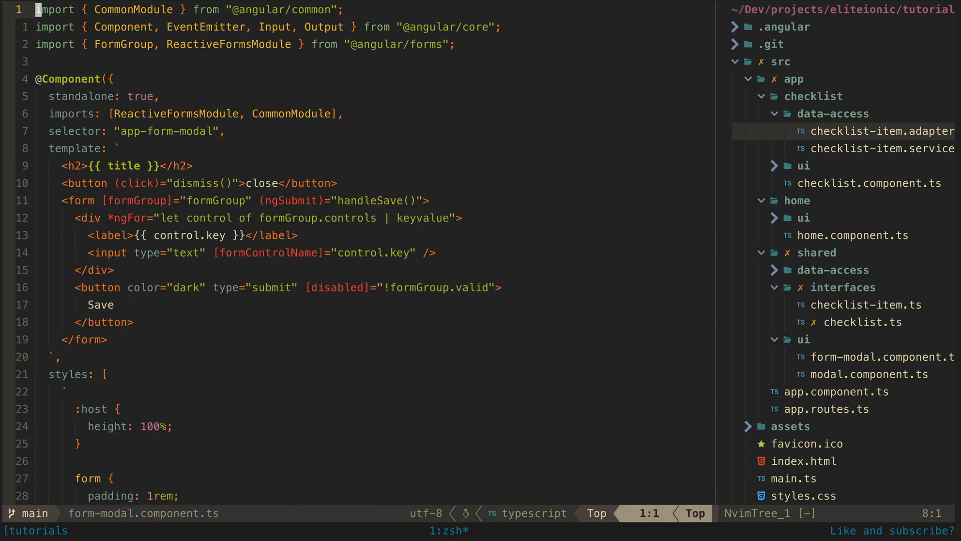
Step: Return to checklist-item.adapter.ts and scroll through its code
click(881, 131)
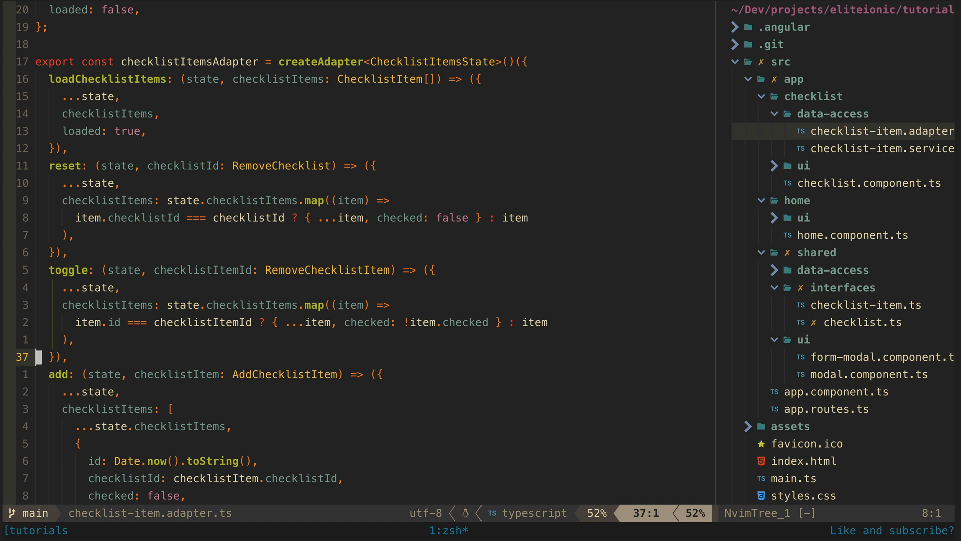
scroll(down, 3)
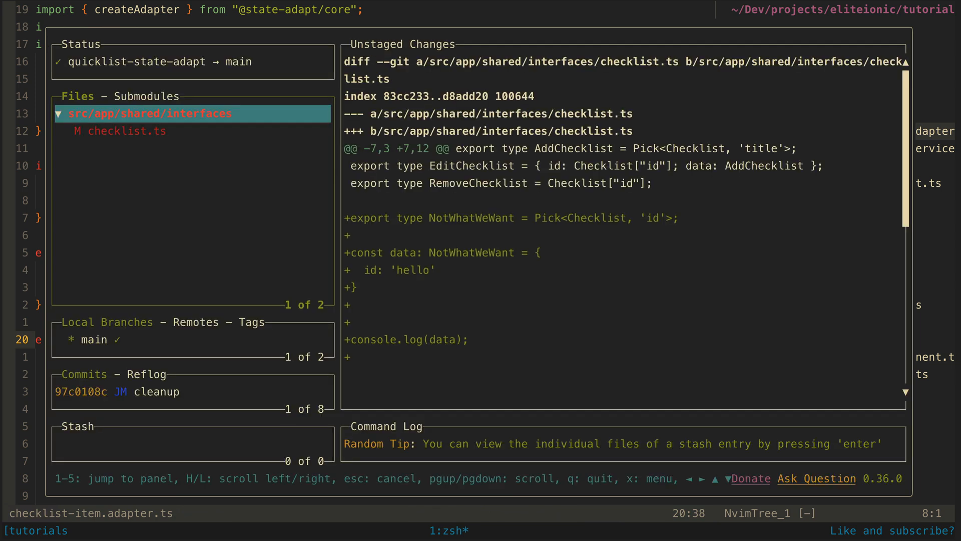
Step: Browse the unstaged checklist.ts diff in LazyGit before quitting to Chrome
key(d)
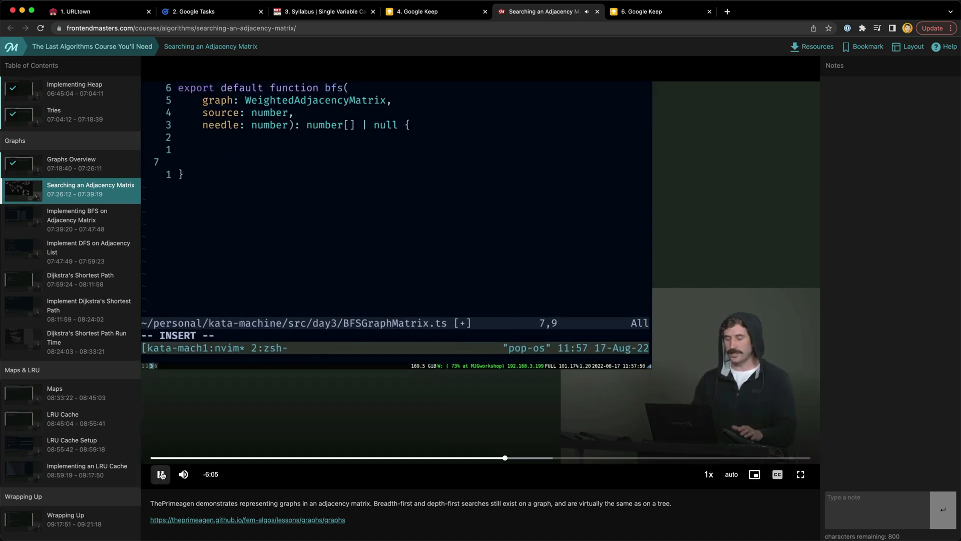
Step: Leave the URLtown session, load another location's work tab set, and show its Oryx layout tab
click(75, 12)
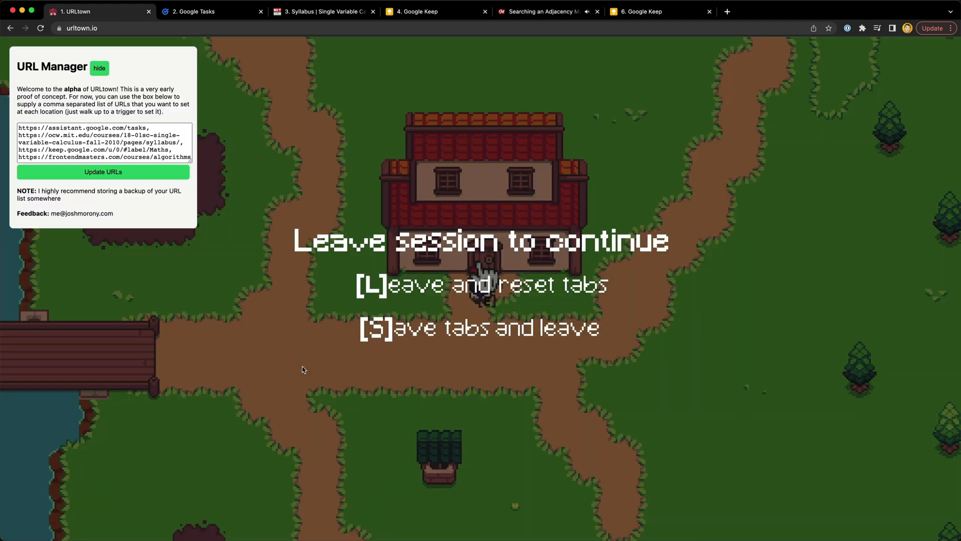
key(l)
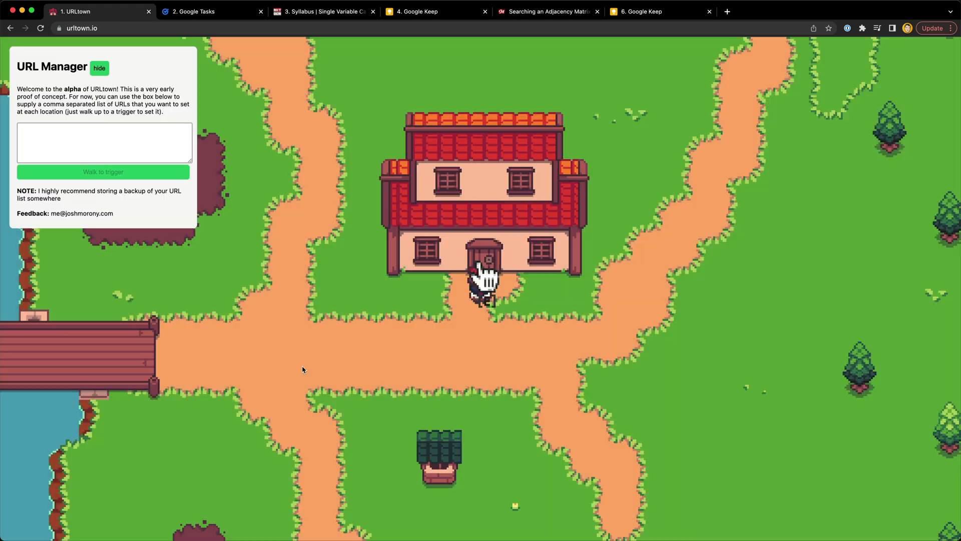
click(637, 11)
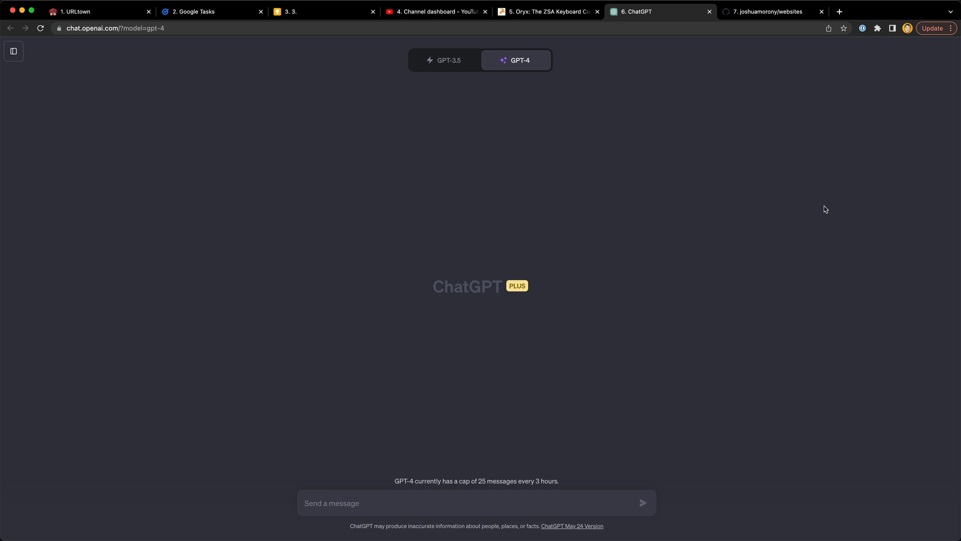
click(80, 11)
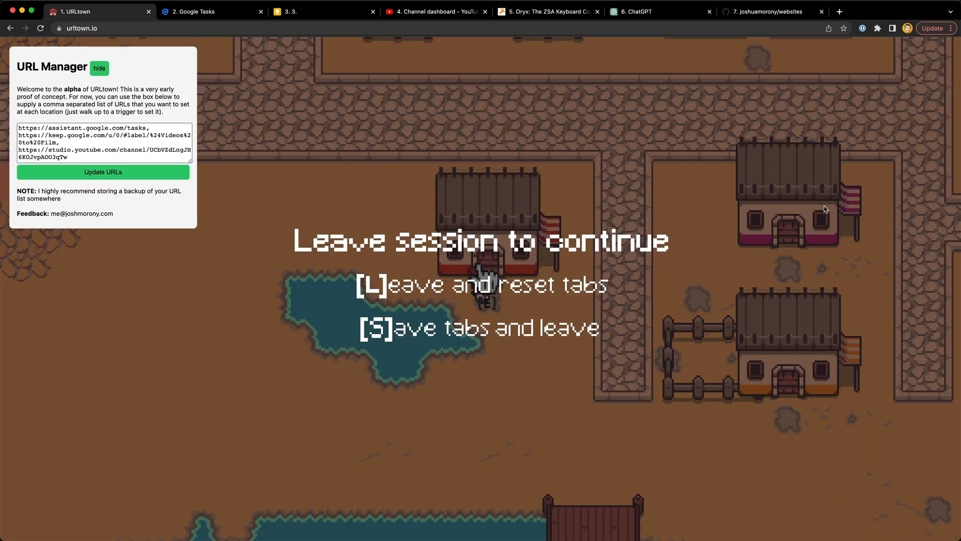
click(551, 12)
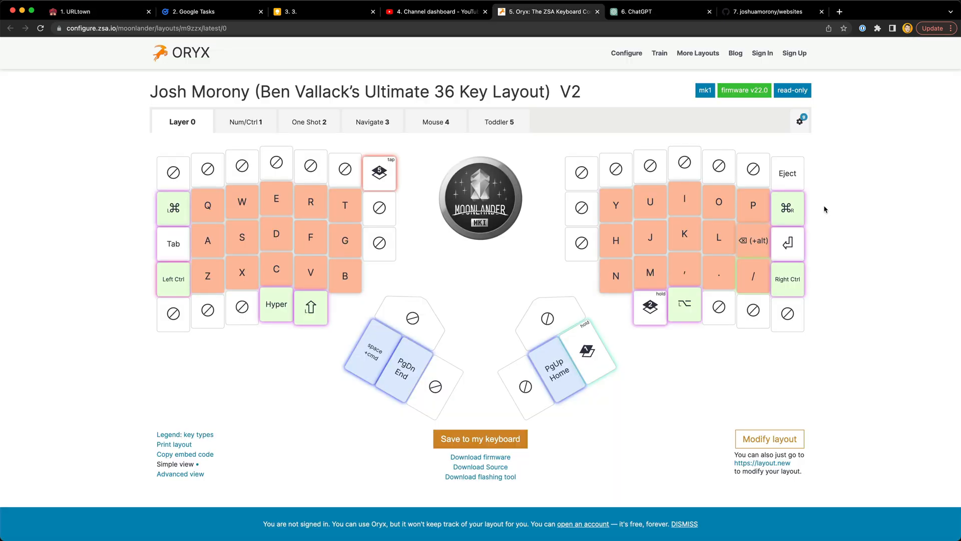
Step: Switch between the GitHub repo and ChatGPT tabs, landing on the repo's apps folder
click(764, 11)
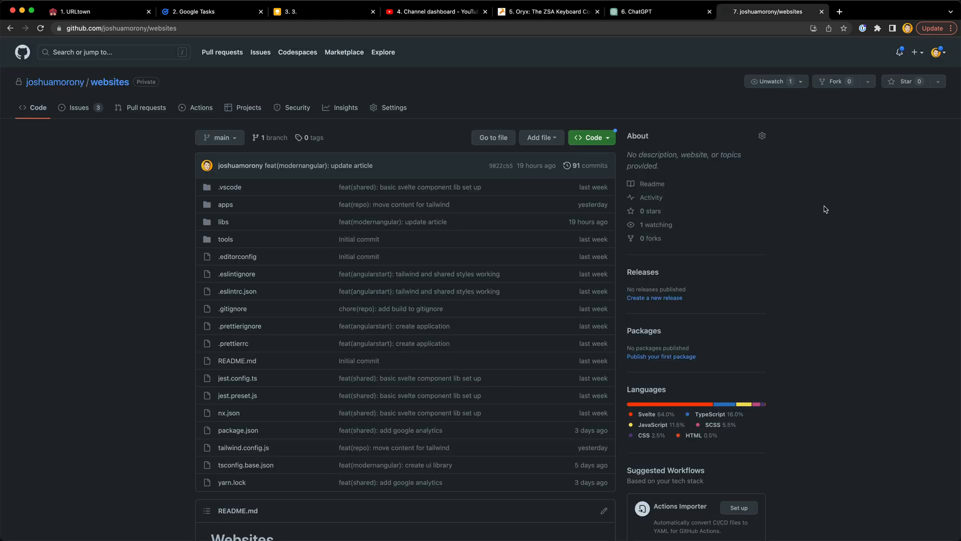
click(637, 11)
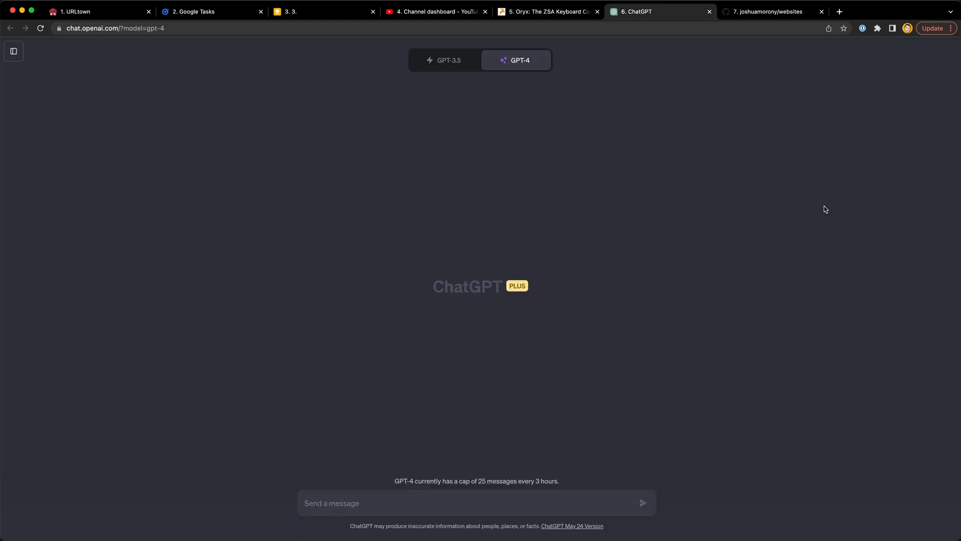
click(766, 12)
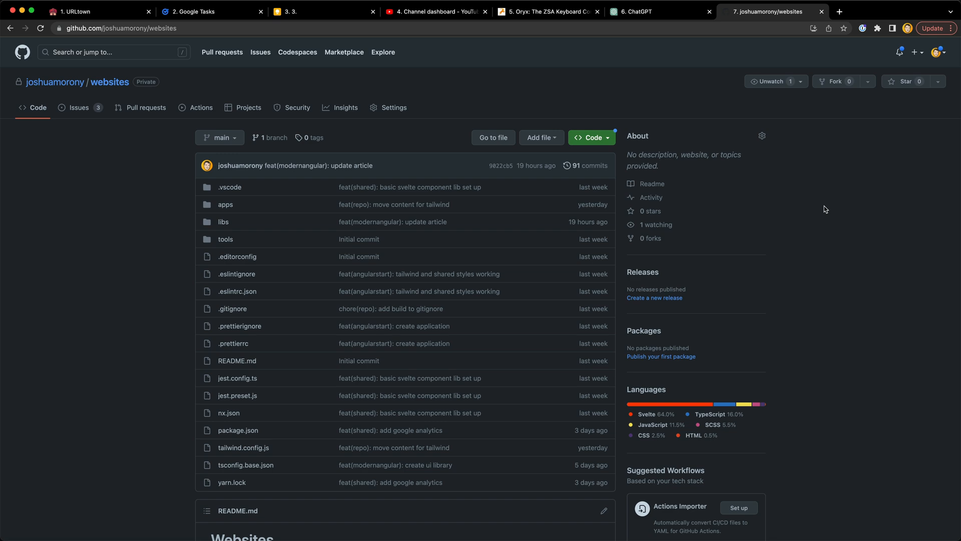
scroll(down, 3)
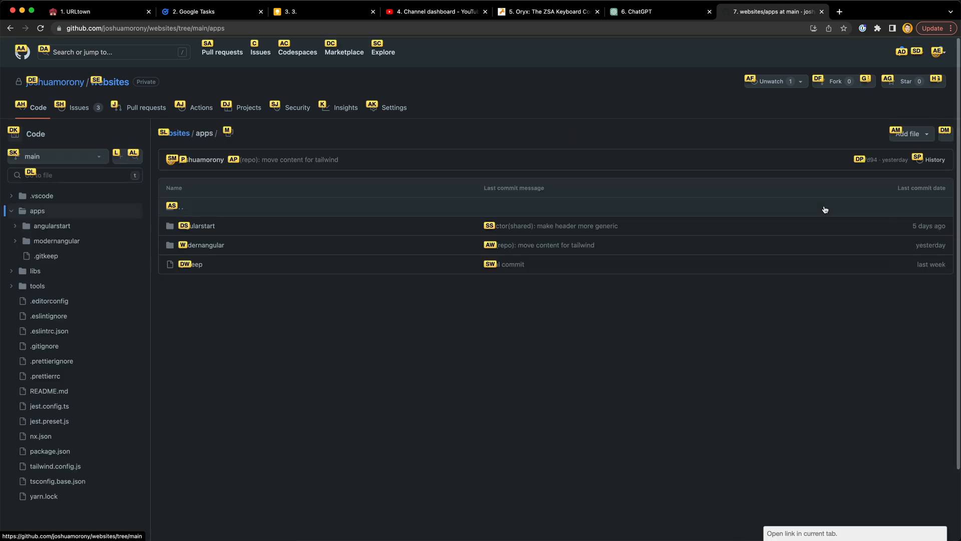
Step: Enter the modernangular folder and filter its files by name with 'eslin'
click(203, 244)
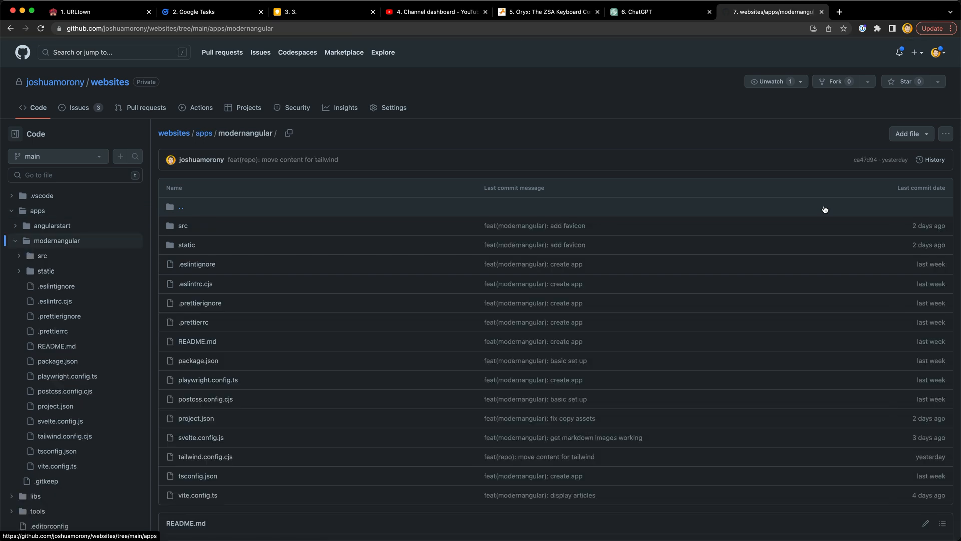
click(74, 175)
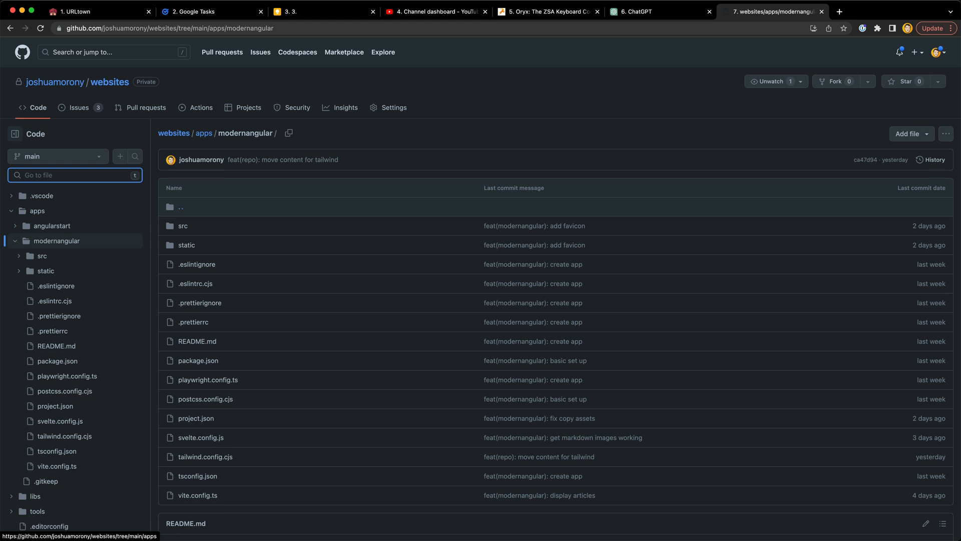
text(eslin)
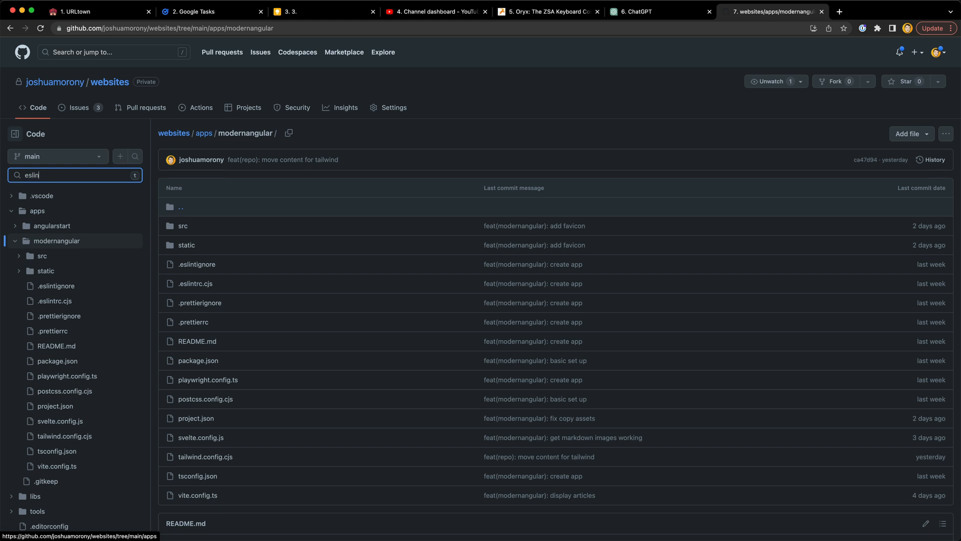